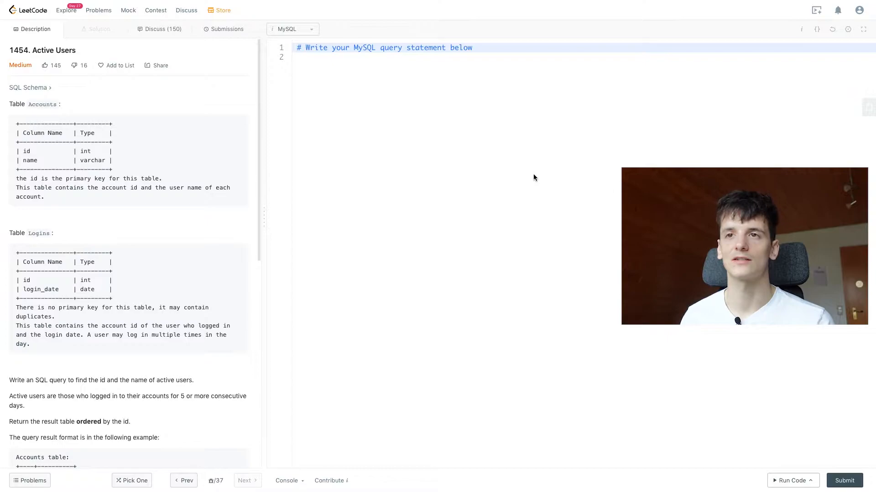
{"action": "mouse_move", "coordinate": [248, 279]}
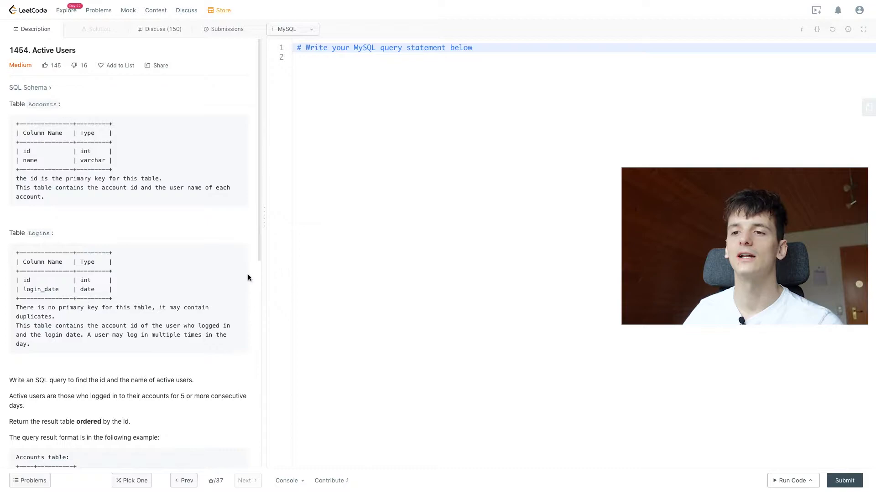
Step: Scroll the Description panel down through the statement to the example Accounts and Logins tables
{"action": "scroll", "scroll_direction": "down", "scroll_amount": 3}
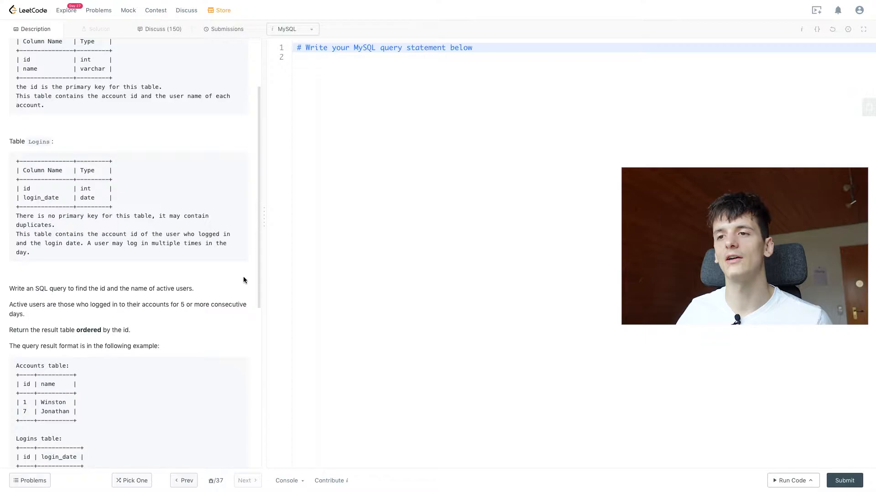
{"action": "scroll", "scroll_direction": "down", "scroll_amount": 3}
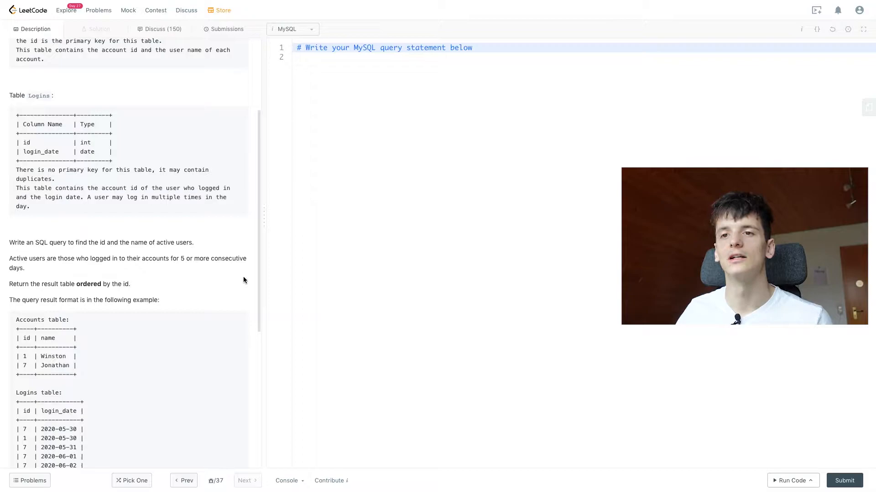
{"action": "scroll", "scroll_direction": "down", "scroll_amount": 3}
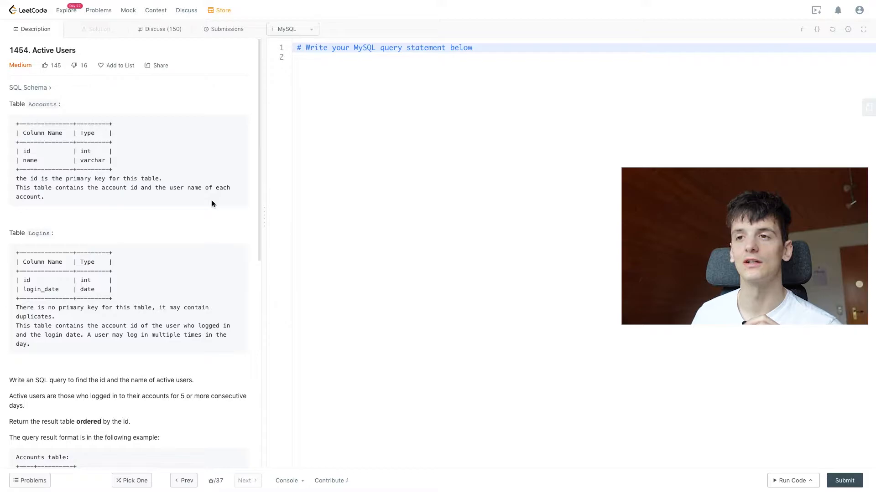
Step: Switch to the Google Slides LC1454 deck showing the Logins a-to-b datediff diagram
{"action": "left_click", "coordinate": [727, 33]}
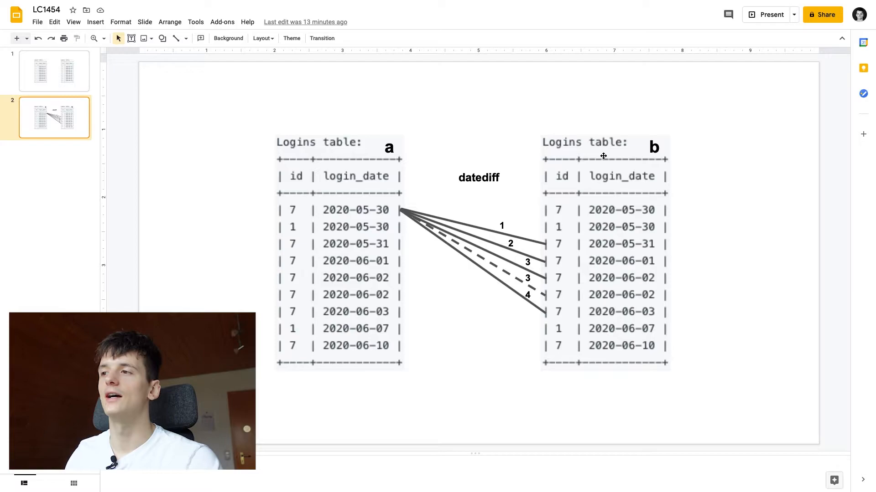
Step: Select the datediff label on the slide and switch to the w3schools DATEDIFF reference tab
{"action": "left_click", "coordinate": [477, 178]}
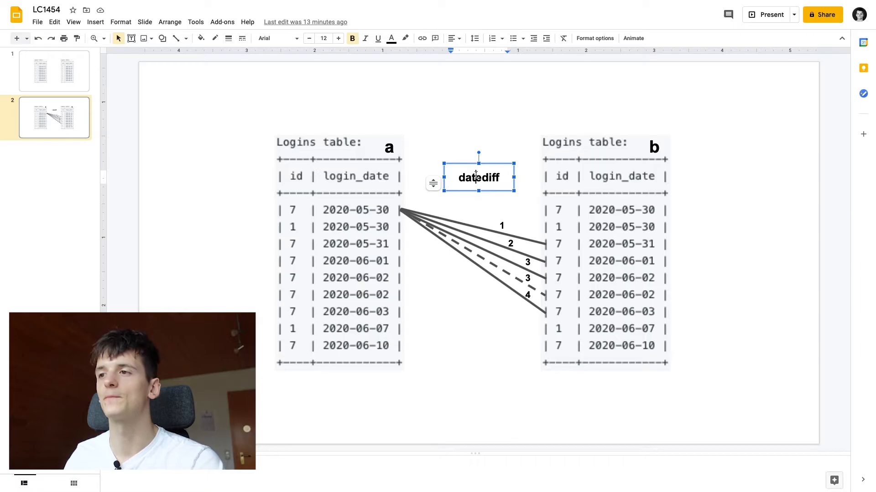
{"action": "left_click", "coordinate": [441, 10]}
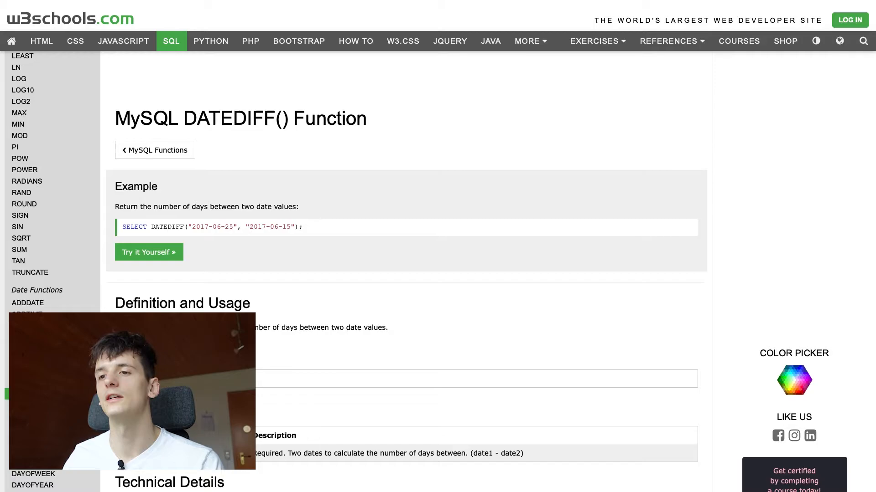
Step: Highlight the DATEDIFF definition and load its example in the Try-MySQL Editor
{"action": "double_click", "coordinate": [319, 328]}
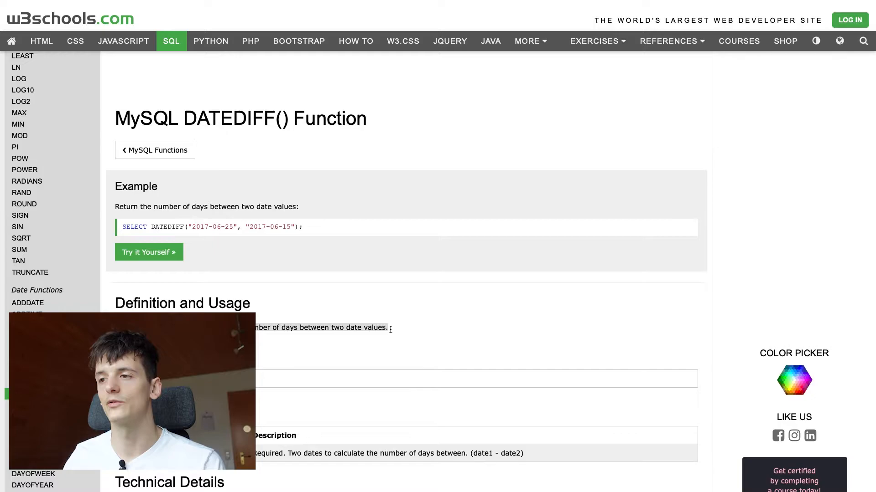
{"action": "left_click", "coordinate": [148, 252]}
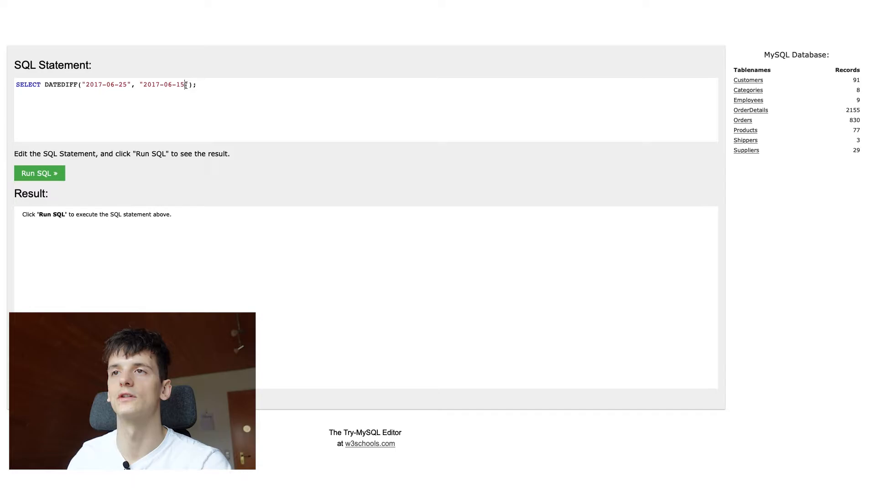
{"action": "left_click", "coordinate": [39, 173]}
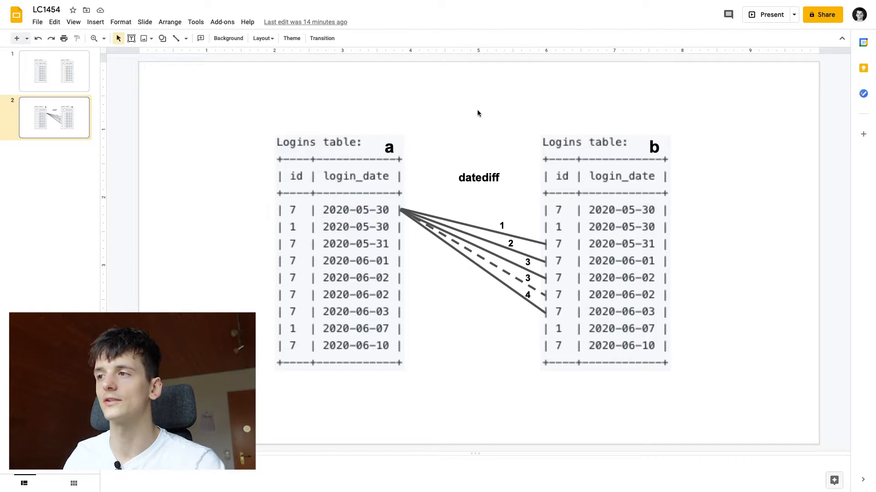
{"action": "mouse_move", "coordinate": [273, 212]}
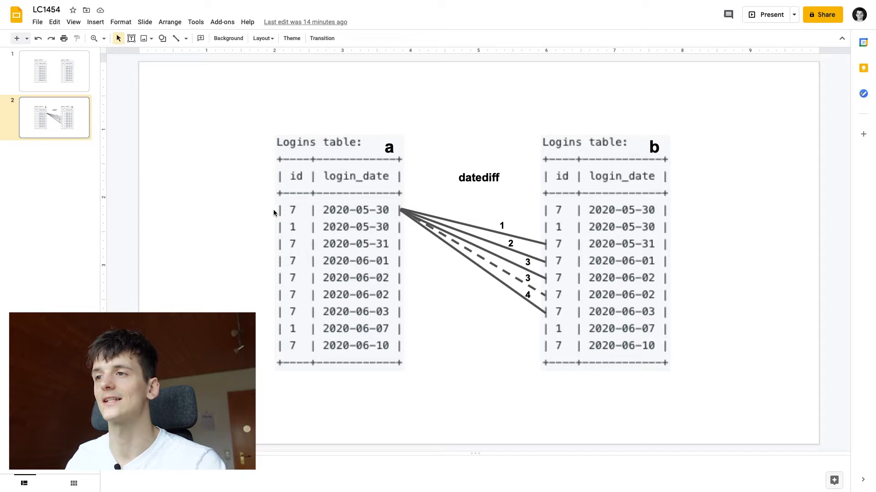
{"action": "mouse_move", "coordinate": [387, 214]}
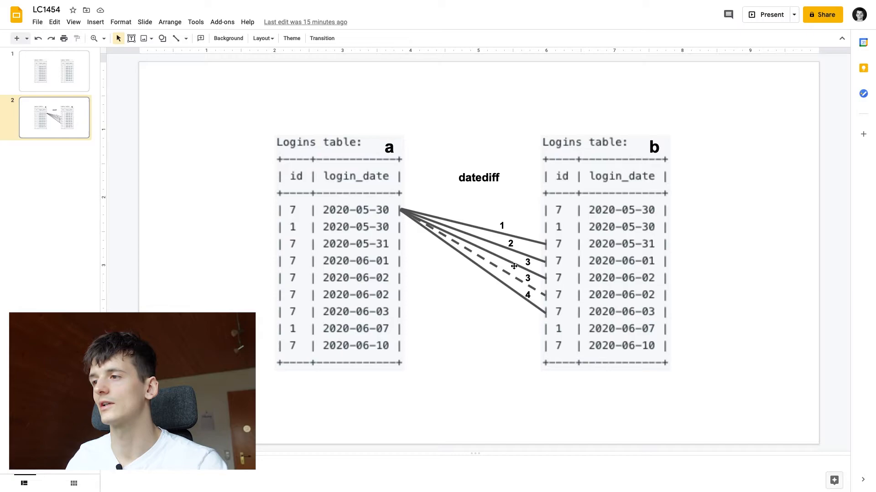
{"action": "mouse_move", "coordinate": [389, 220]}
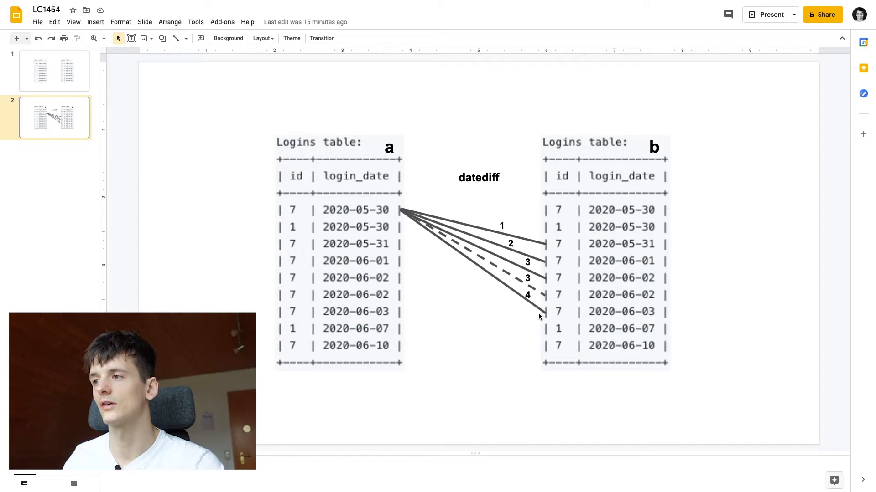
{"action": "mouse_move", "coordinate": [538, 351]}
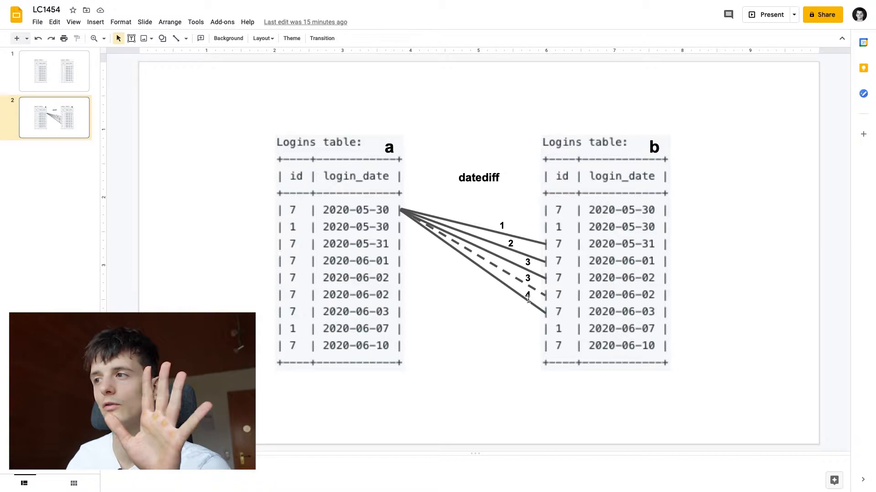
{"action": "mouse_move", "coordinate": [535, 313]}
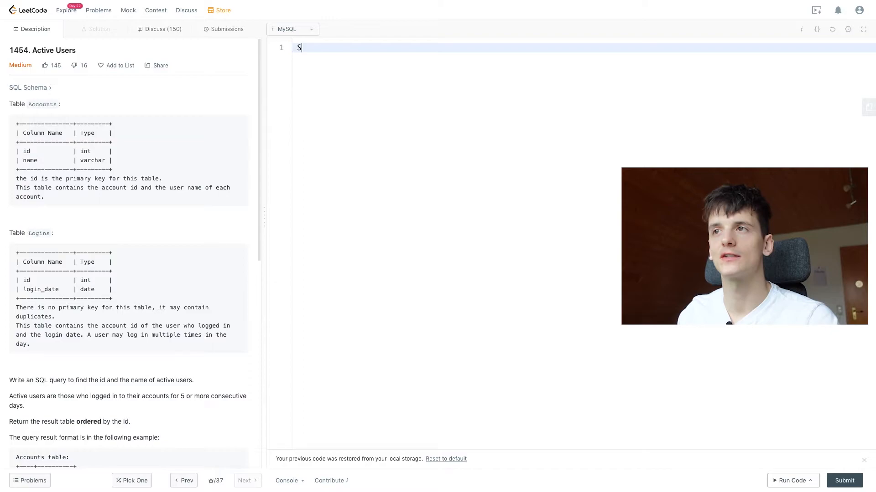
Step: Write SELECT * FROM Logins a JOIN Logins b ON a.id = b.id AND
{"action": "type", "text": "ELECT * FROM Logins a"}
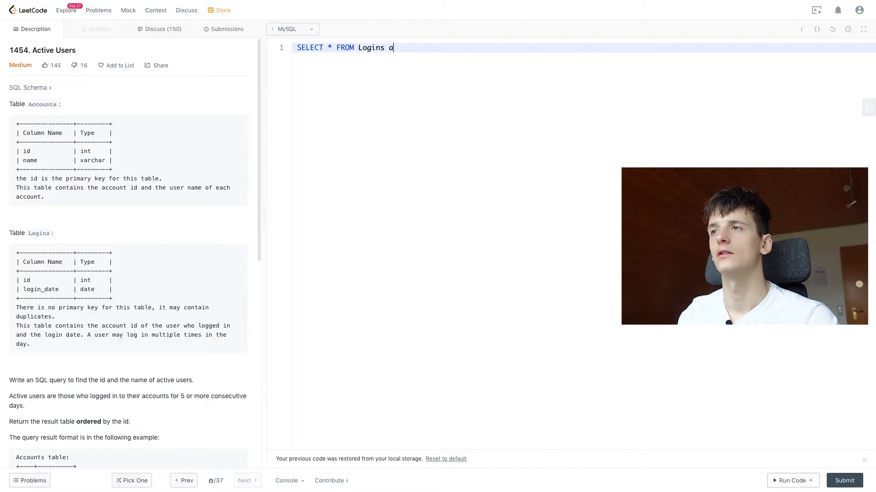
{"action": "type", "text": "JOIN Logins b"}
{"action": "type", "text": "ON"}
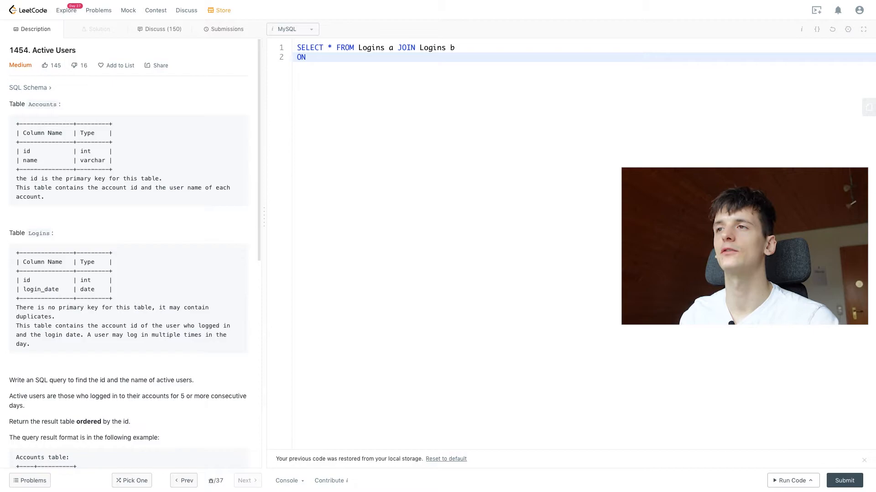
{"action": "type", "text": "a"}
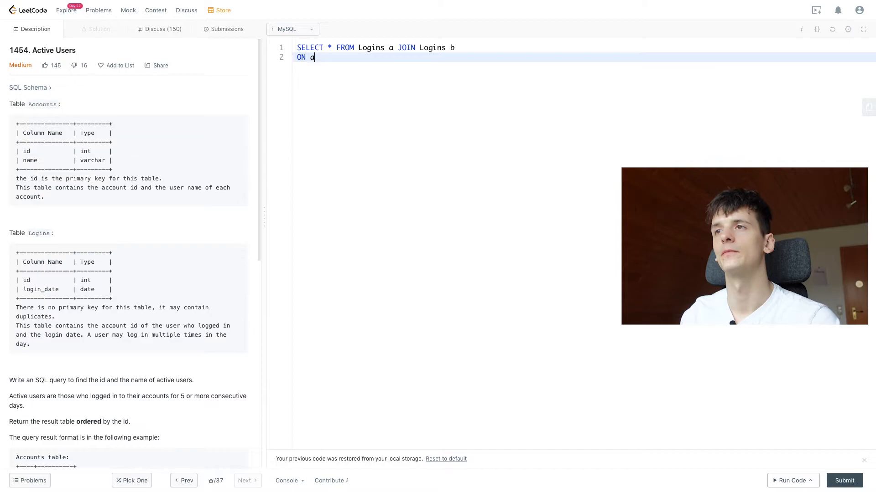
{"action": "type", "text": ".id = b.id AND"}
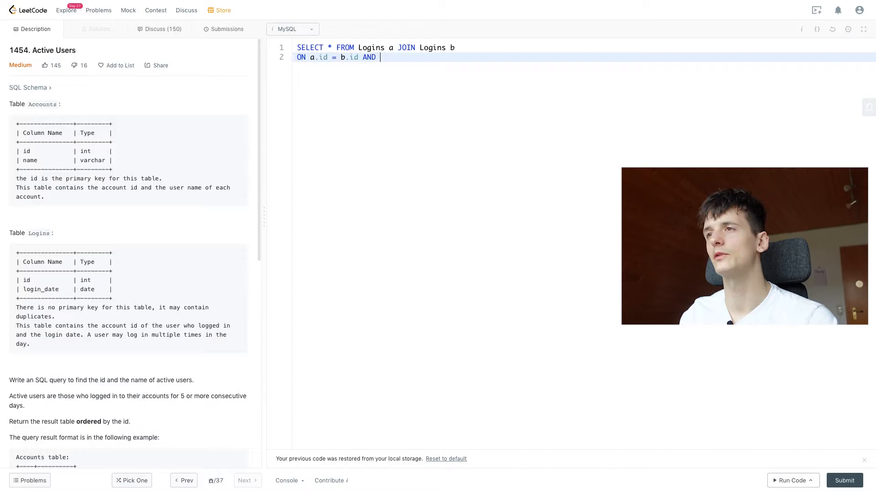
Step: Complete the join condition with DATEDIFF(a.login_date, b.login_date) BETWEEN 1 AND 4
{"action": "type", "text": "DATEDIFF()"}
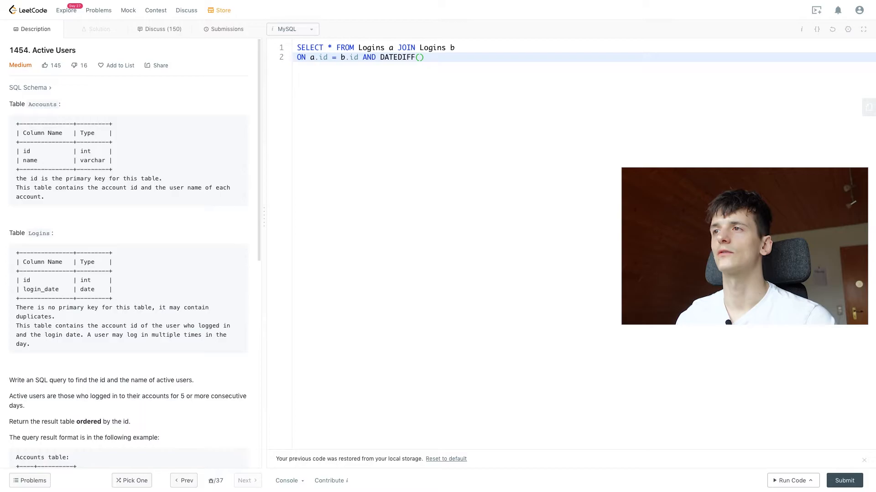
{"action": "type", "text": "a.login_date, b."}
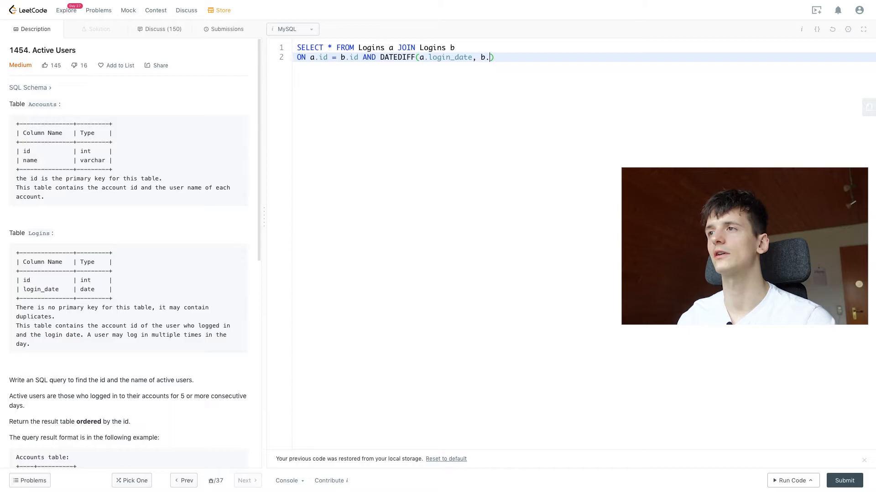
{"action": "type", "text": "login_date"}
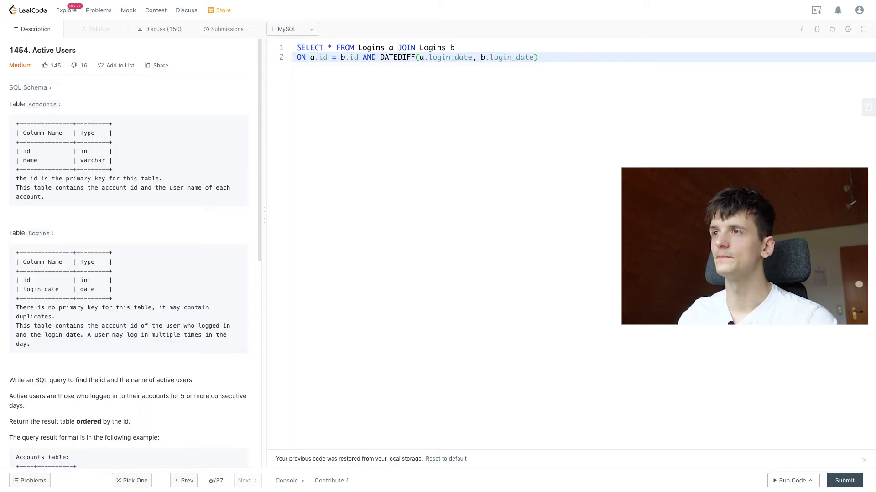
{"action": "type", "text": "BETWEEN 1 AND 4"}
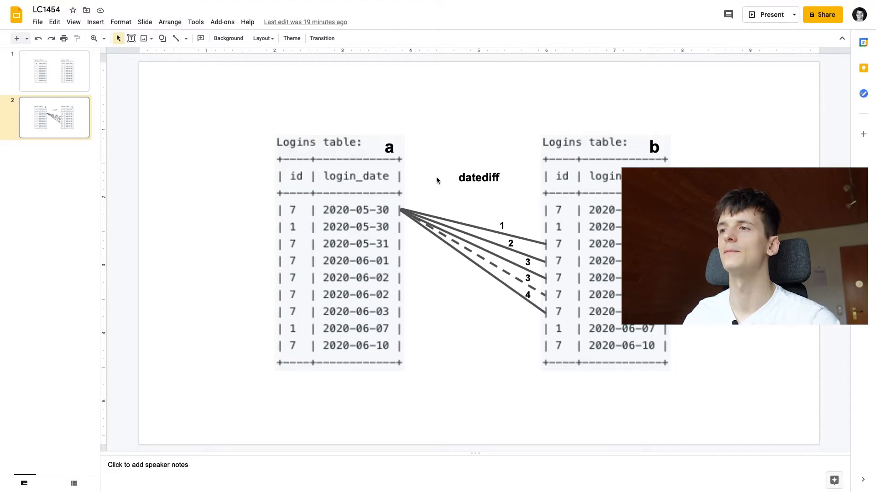
Step: Return to the Google Slides datediff diagram and point at its datediff lines
{"action": "left_click", "coordinate": [508, 242]}
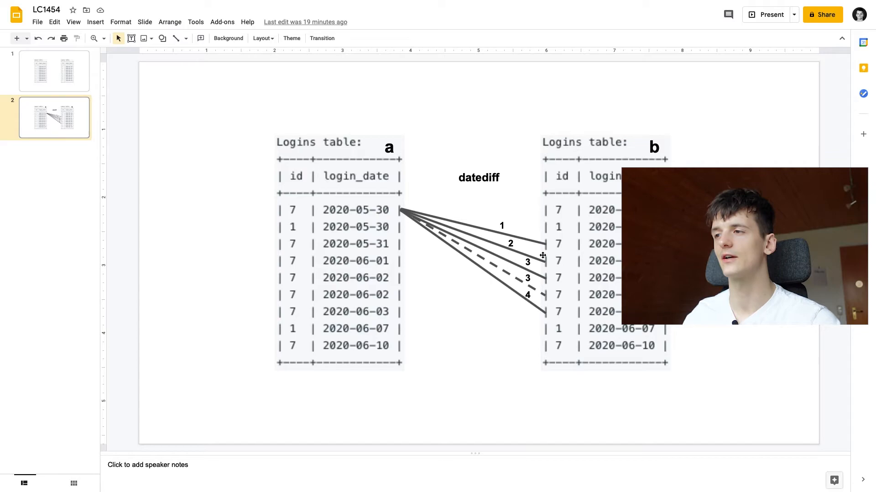
{"action": "mouse_move", "coordinate": [481, 235]}
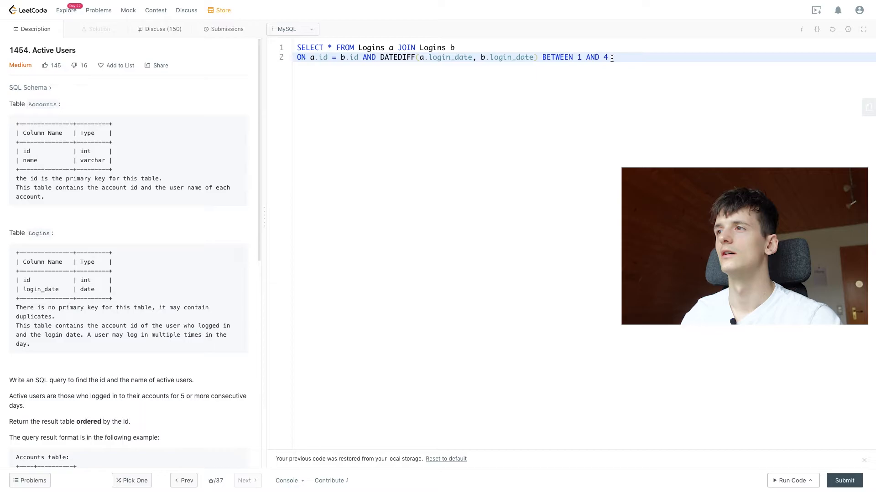
{"action": "left_click", "coordinate": [791, 480]}
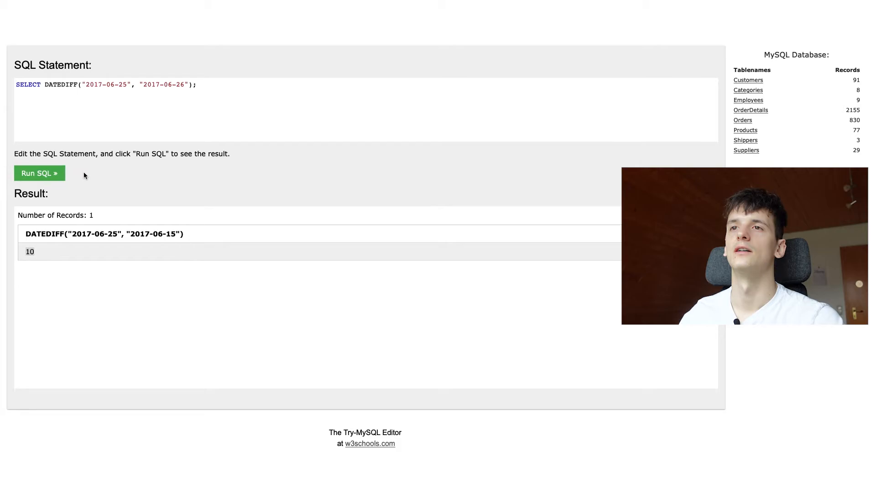
Step: Run the DATEDIFF example in the w3schools Try-MySQL Editor, returning 10
{"action": "left_click", "coordinate": [38, 173]}
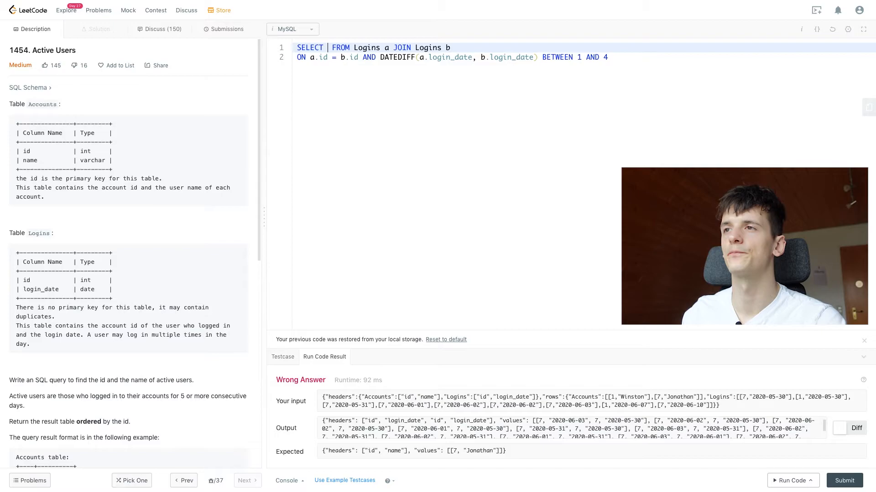
Step: Add GROUP BY a.id to the self-join query and run it on the example test
{"action": "type", "text": "a.id, COUNT(DISTINCT b.login_date"}
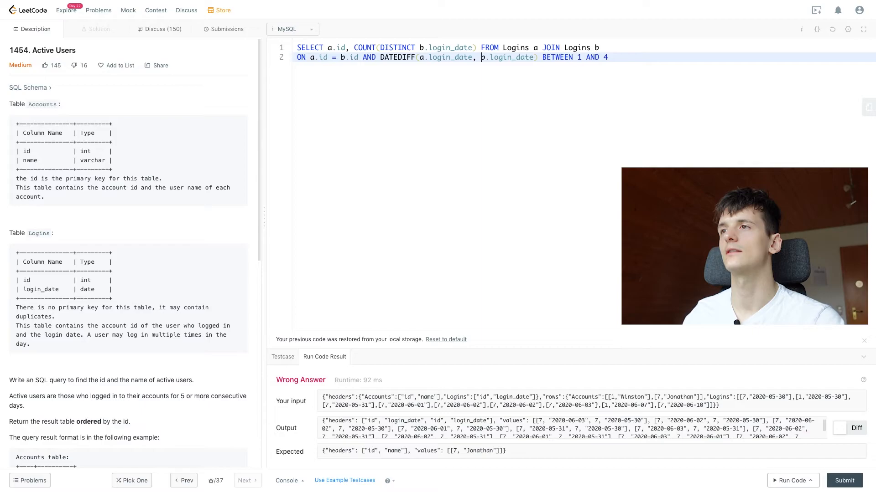
{"action": "type", "text": "GROUP BY a.id"}
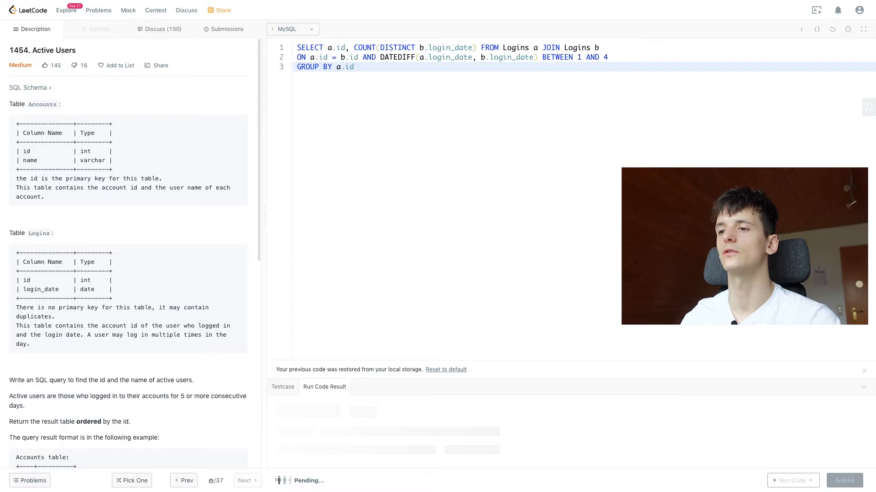
{"action": "left_click", "coordinate": [791, 480]}
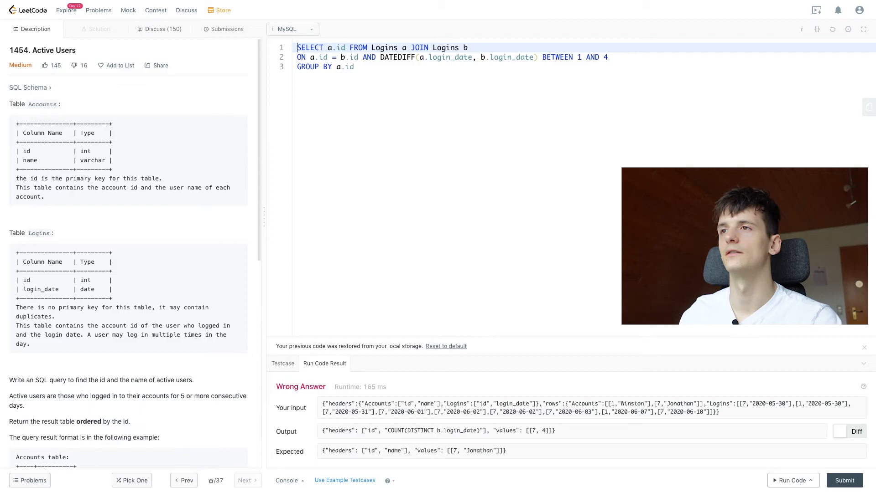
Step: Add HAVING COUNT(DISTINCT b.login_date) = 4, run it returning id 7, and begin a JOIN to Accounts
{"action": "type", "text": "HAVING"}
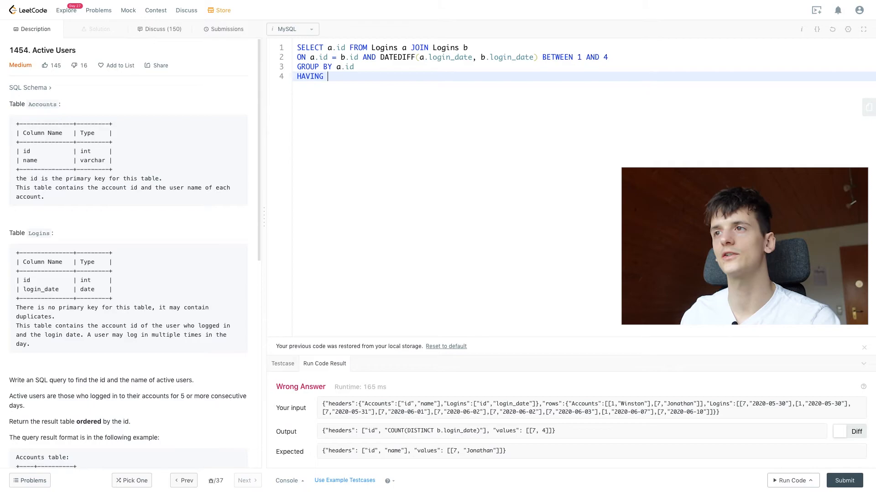
{"action": "type", "text": "COUNT(DISTINCT b.login_date) = 4"}
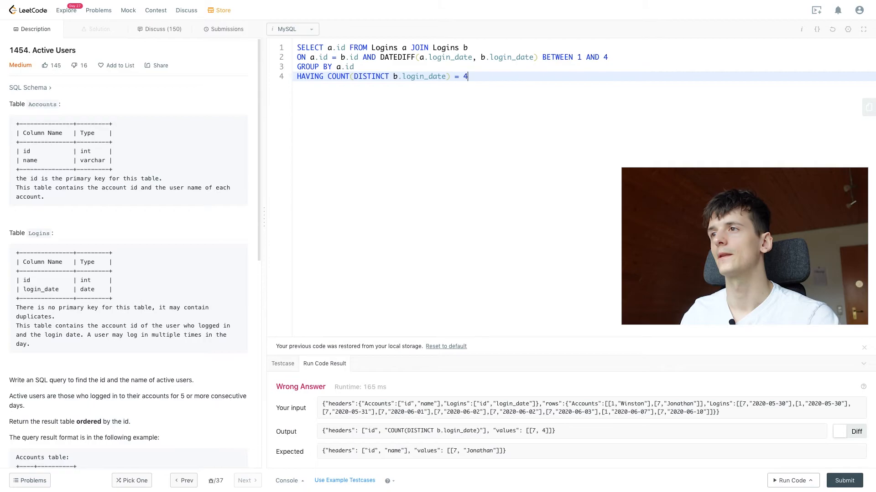
{"action": "left_click", "coordinate": [791, 481]}
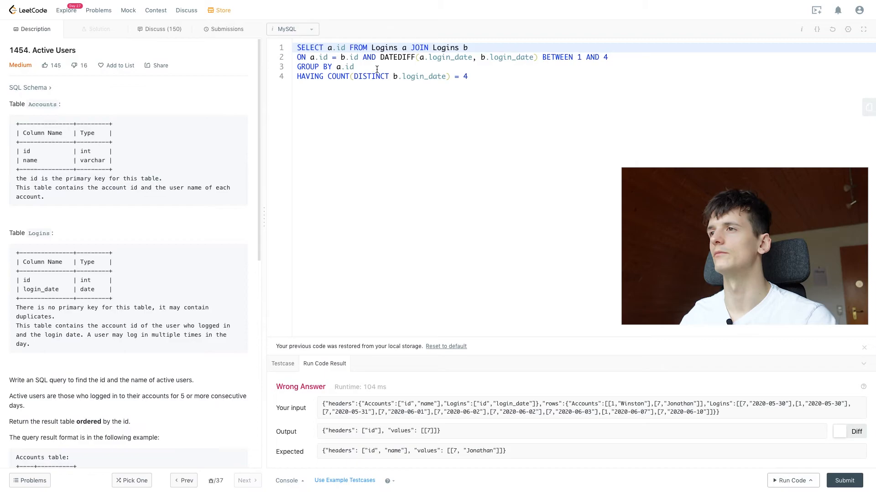
{"action": "type", "text": "JOIN Accounts ON a"}
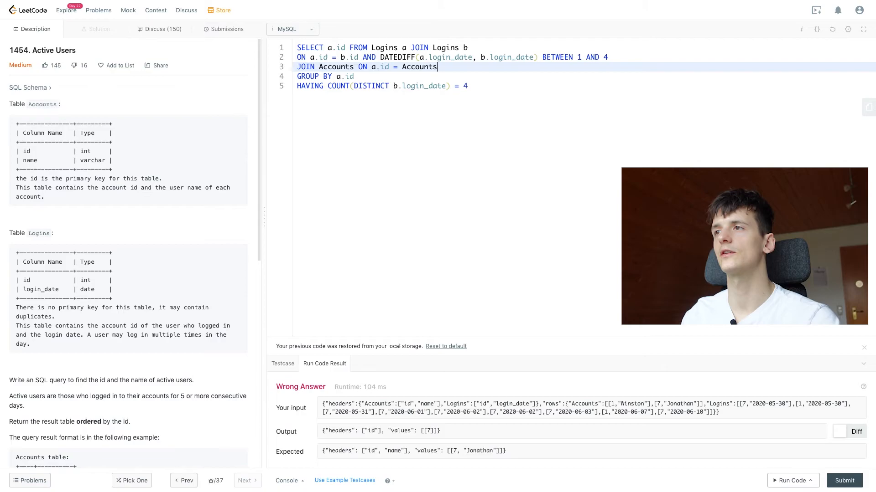
Step: Finish the JOIN Accounts ON a.id = Accounts.id line and select it in the editor
{"action": "type", "text": ".id"}
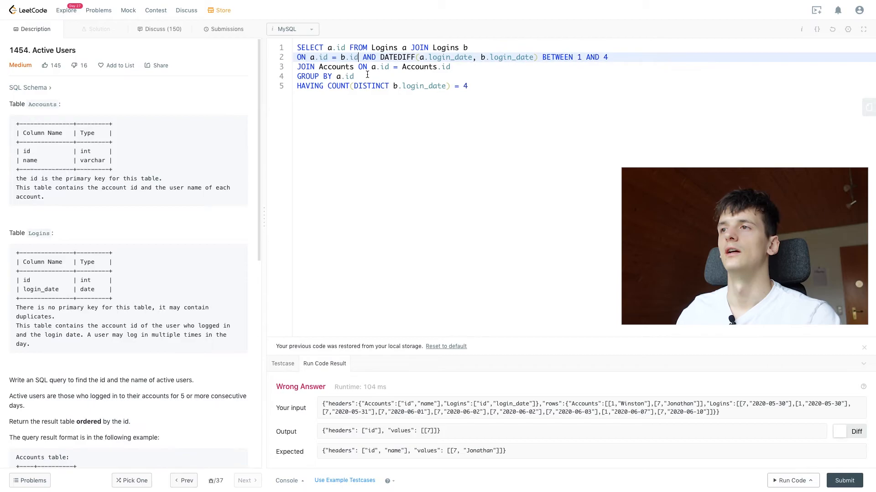
{"action": "left_click_drag", "start_coordinate": [19, 178], "coordinate": [159, 178]}
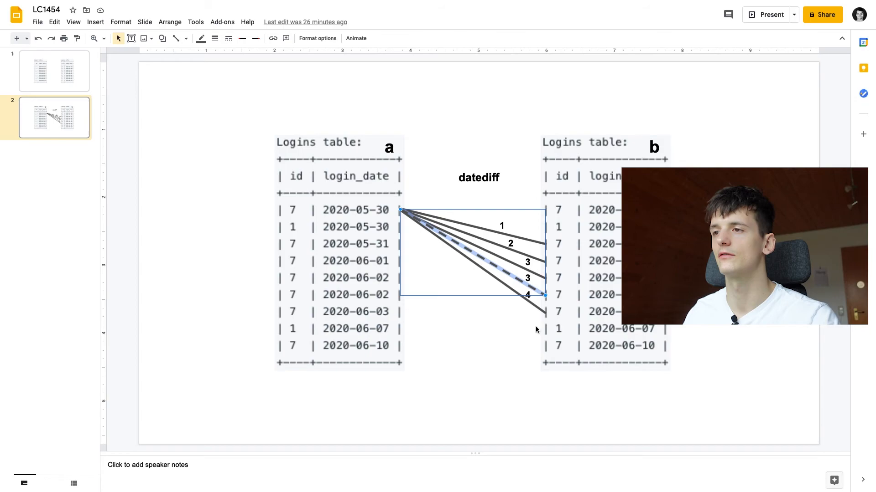
{"action": "left_click", "coordinate": [339, 251]}
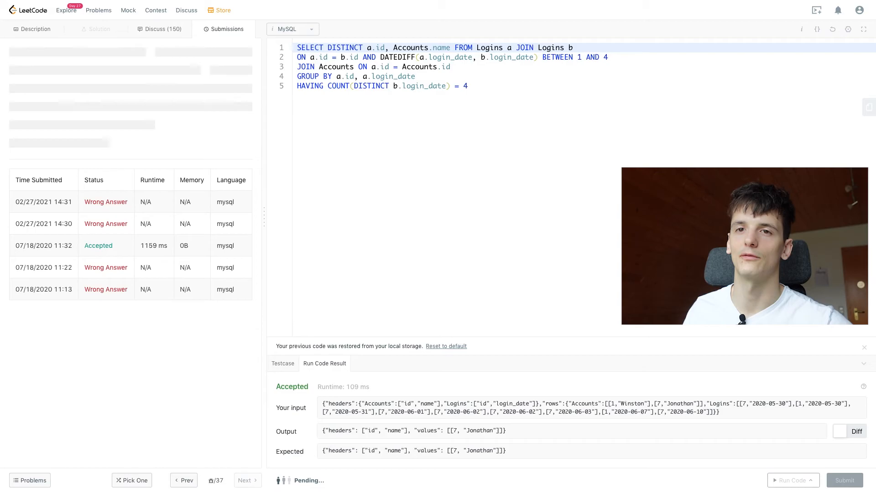
Step: Switch to the Google Slides datediff diagram of Logins tables a and b
{"action": "left_click", "coordinate": [34, 29]}
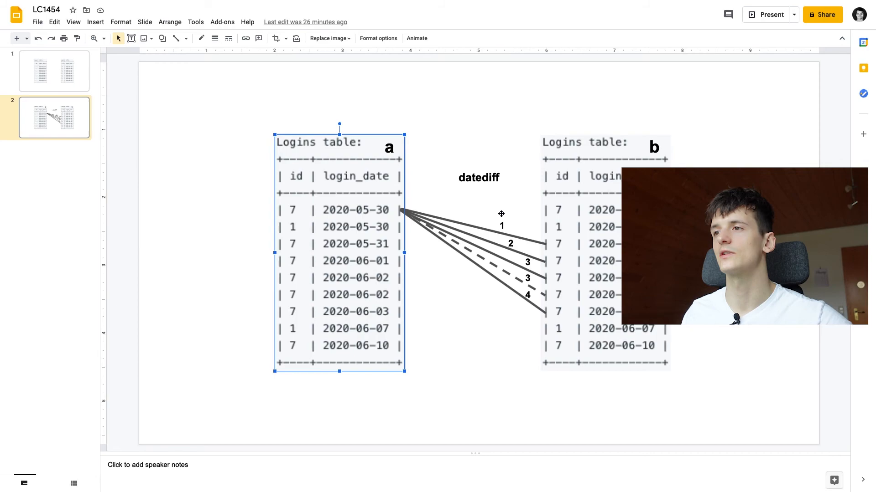
Step: Review the Logins a picture and datediff label, then return to the Active Users LeetCode page
{"action": "left_click", "coordinate": [477, 177]}
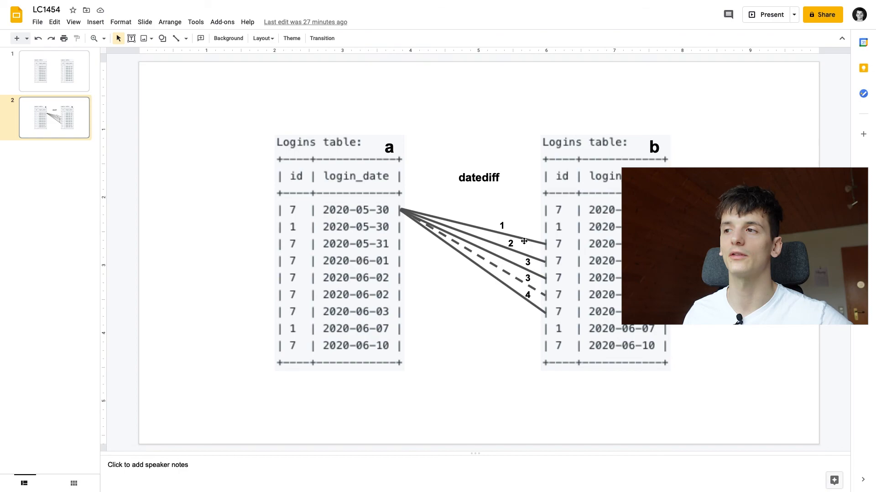
{"action": "left_click", "coordinate": [510, 243]}
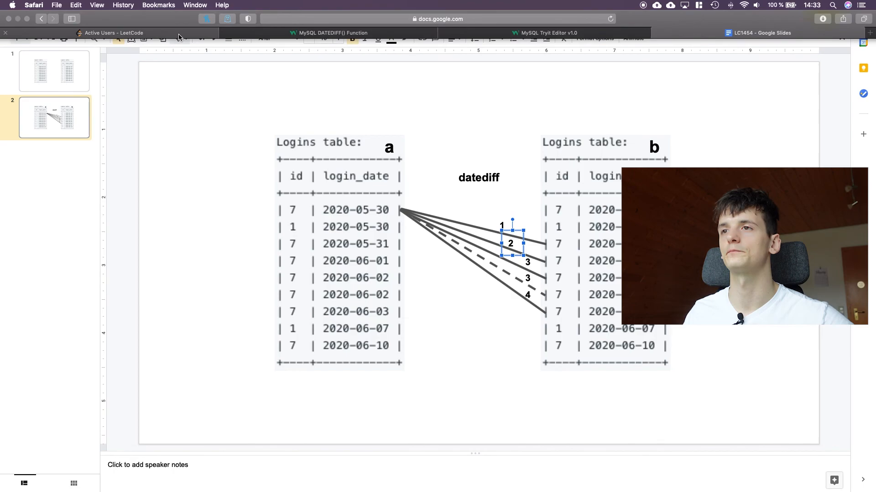
{"action": "left_click", "coordinate": [99, 32]}
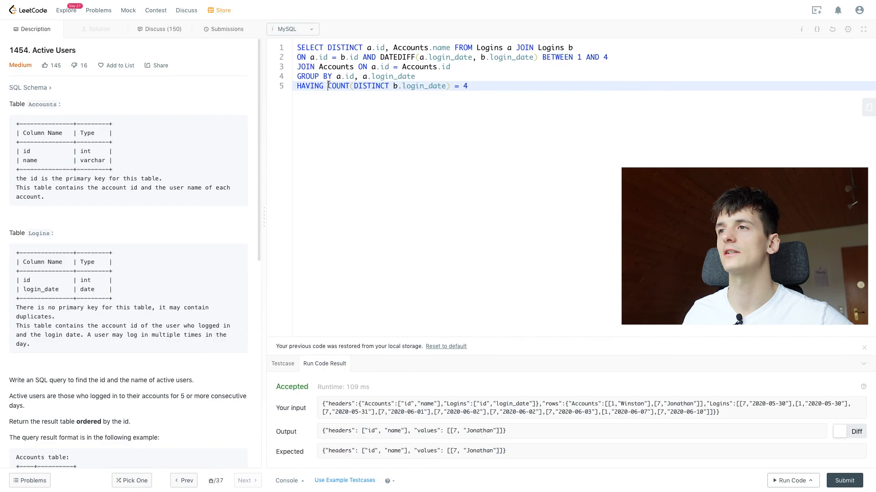